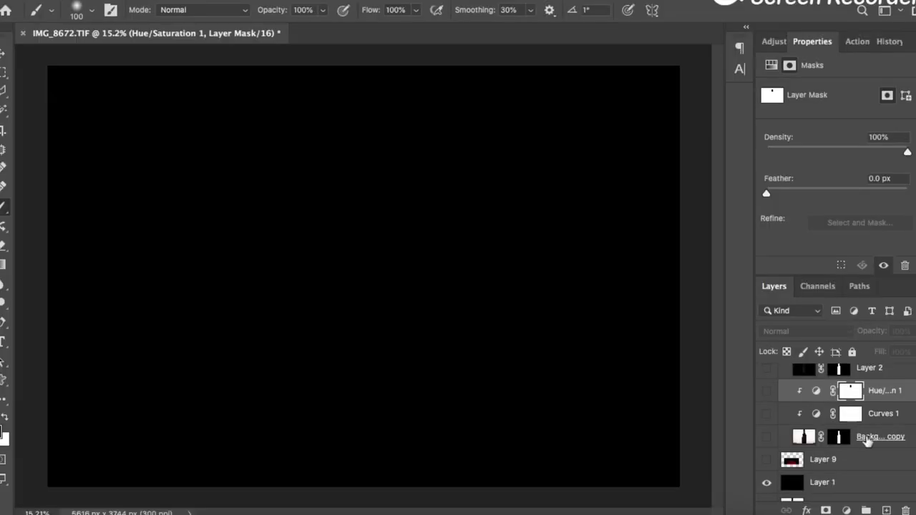
Show the Background copy bottle with its Curves 1 and Hue/Saturation 1 adjustments.
{"action": "left_click", "coordinate": [880, 436]}
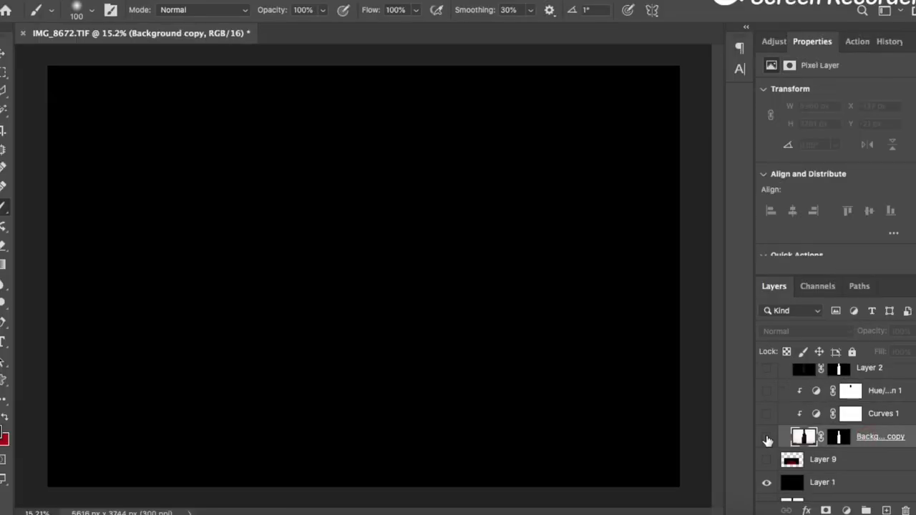
{"action": "left_click", "coordinate": [767, 437]}
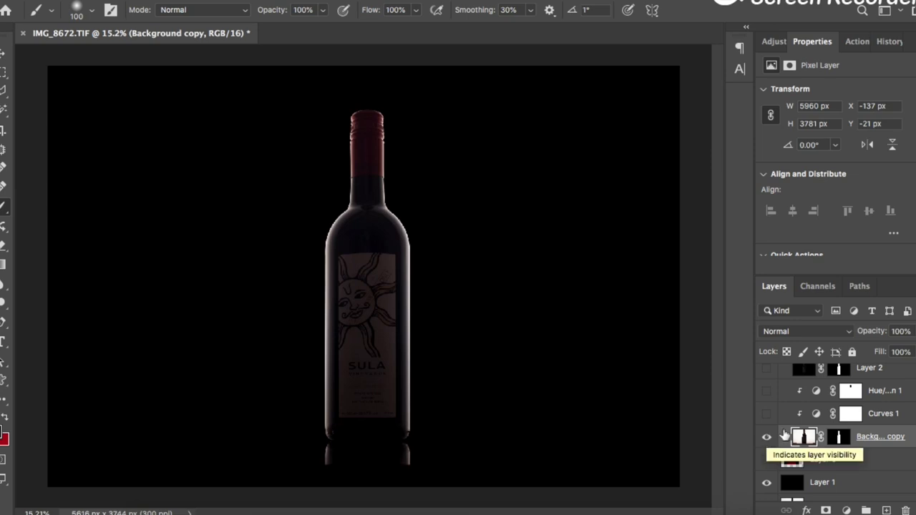
{"action": "left_click", "coordinate": [851, 413]}
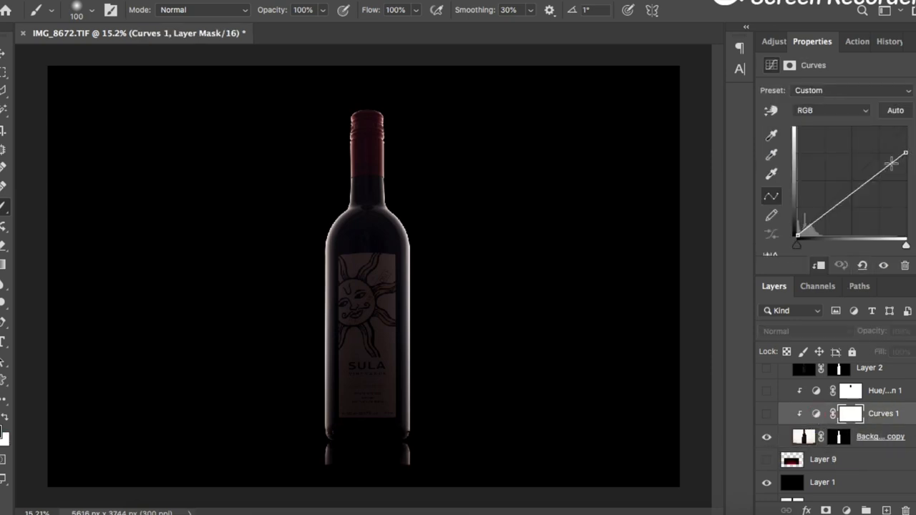
{"action": "left_click", "coordinate": [766, 414]}
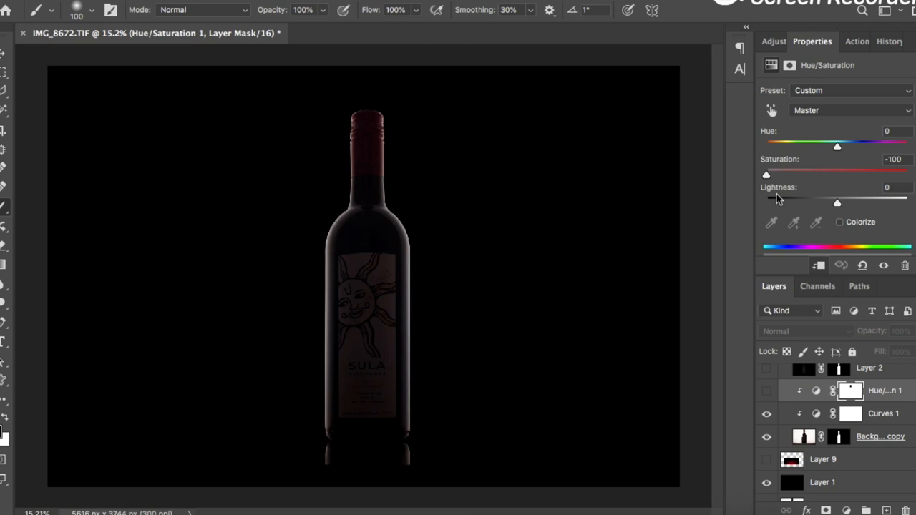
{"action": "left_click", "coordinate": [766, 391]}
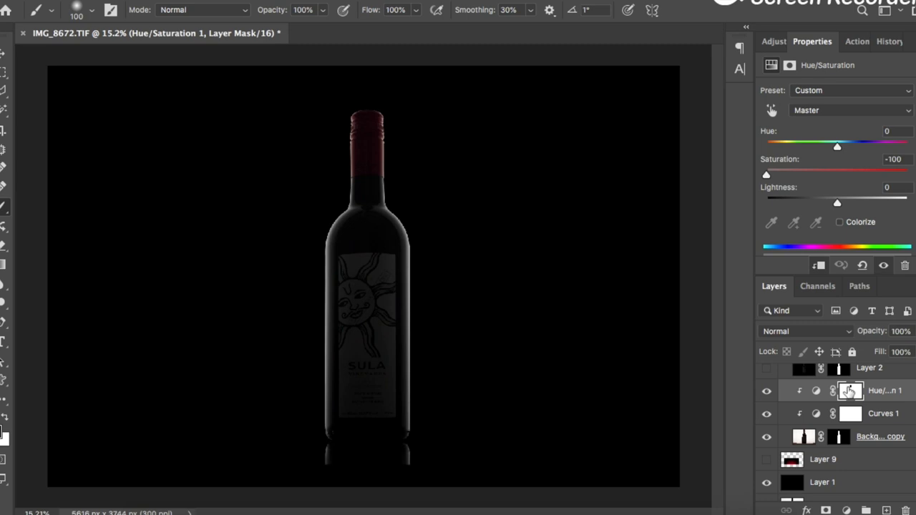
{"action": "left_click", "coordinate": [852, 391]}
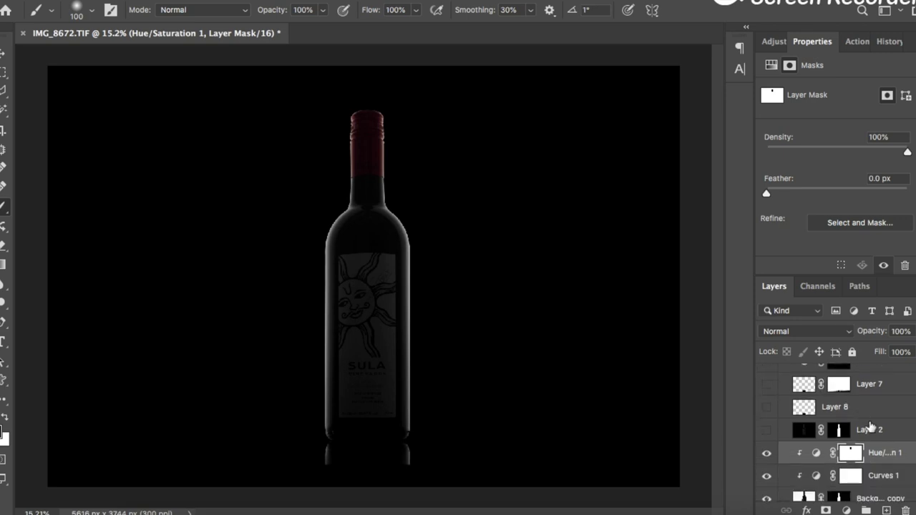
Enable Layer 2, the Layer 8 reflection and Layer 7 in the bottle group.
{"action": "left_click", "coordinate": [869, 429]}
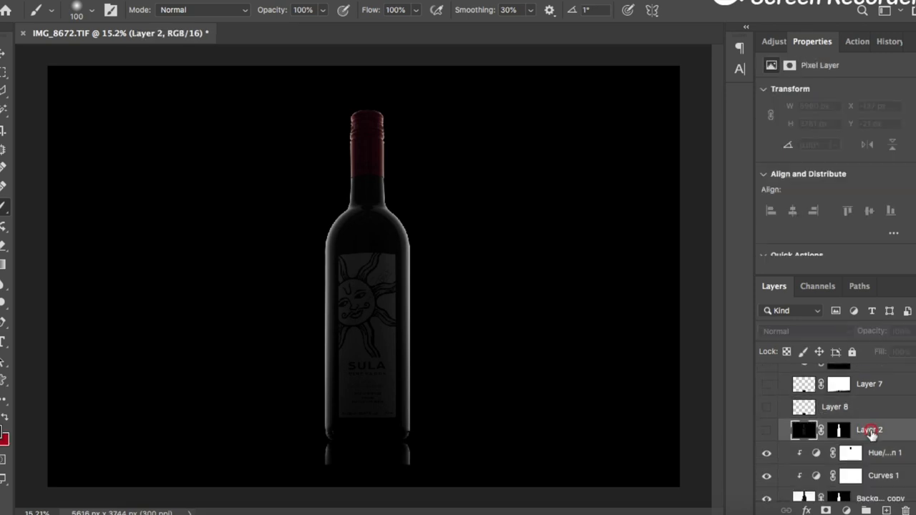
{"action": "left_click", "coordinate": [766, 429]}
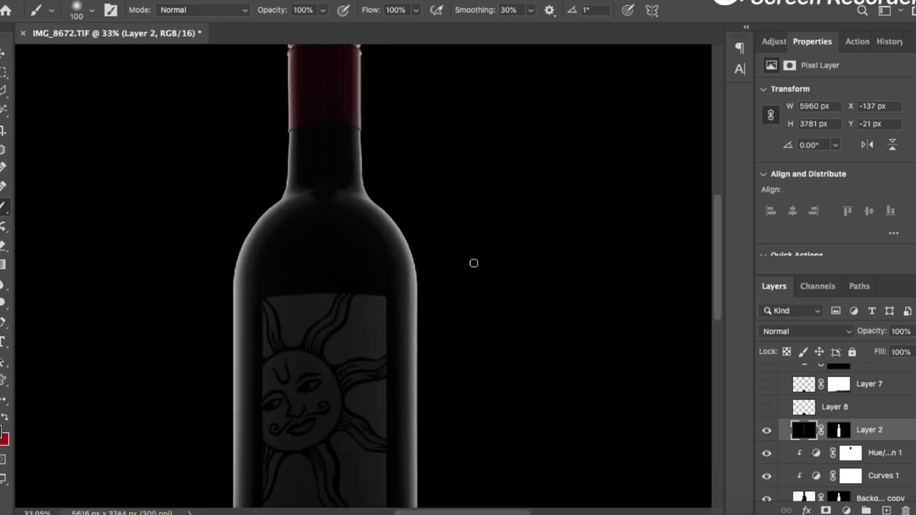
{"action": "left_click", "coordinate": [767, 429]}
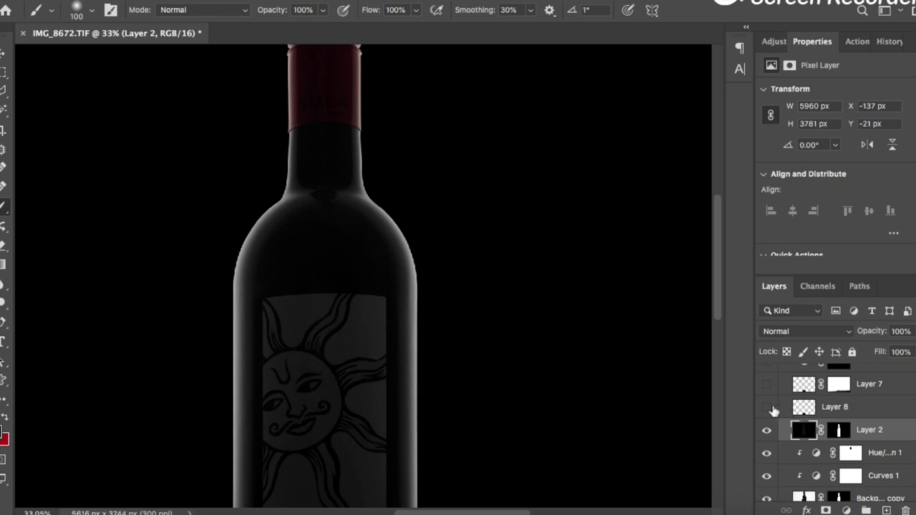
{"action": "left_click", "coordinate": [767, 408]}
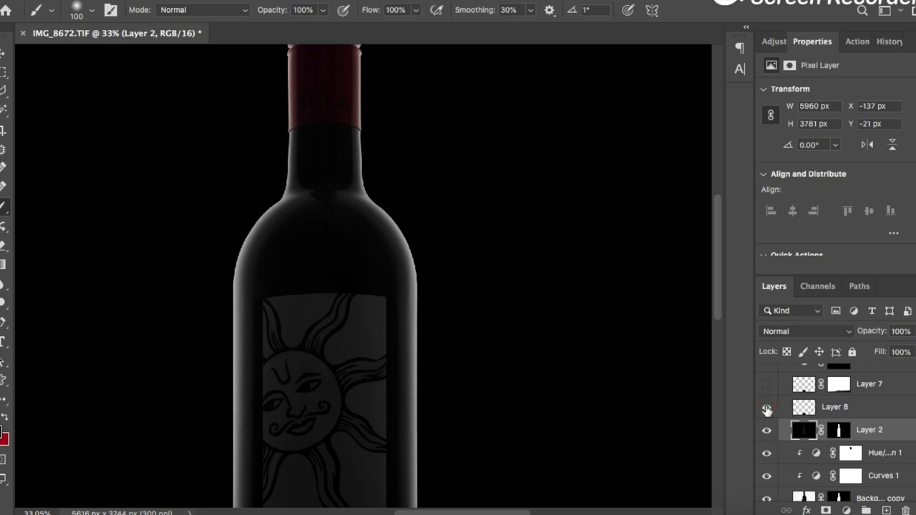
{"action": "left_click", "coordinate": [835, 407]}
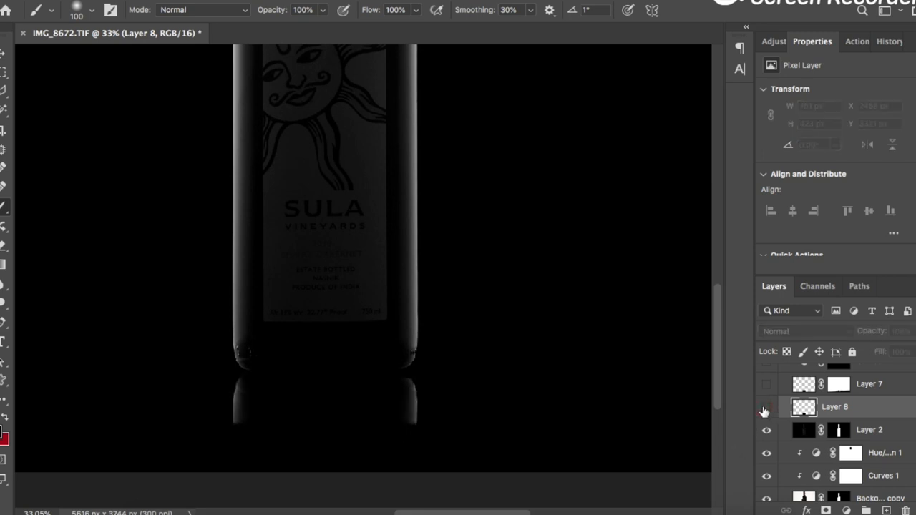
{"action": "left_click", "coordinate": [767, 384]}
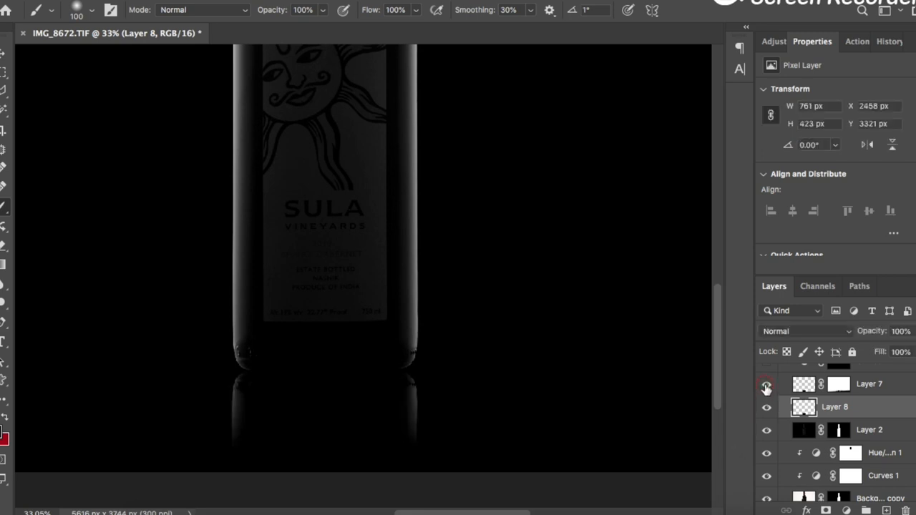
{"action": "left_click", "coordinate": [869, 385]}
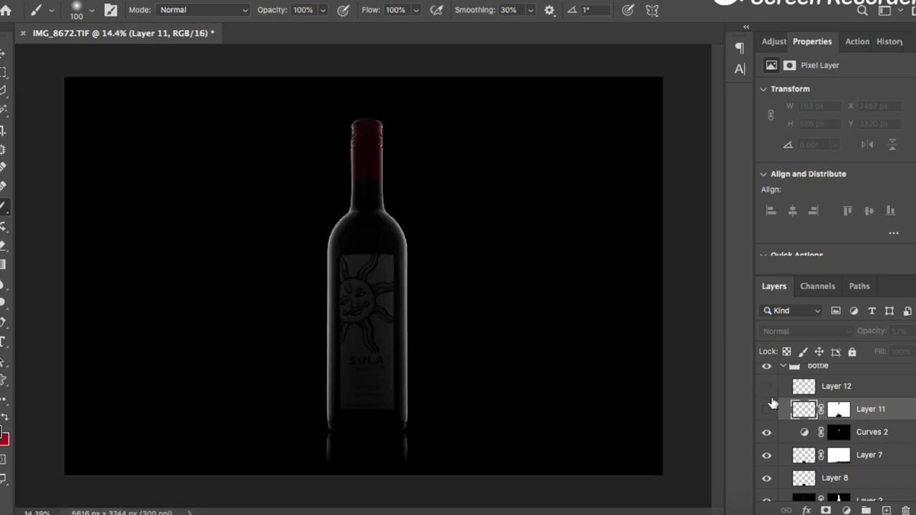
Turn on Layer 11 and Layer 9 for the red background glow.
{"action": "left_click", "coordinate": [767, 408]}
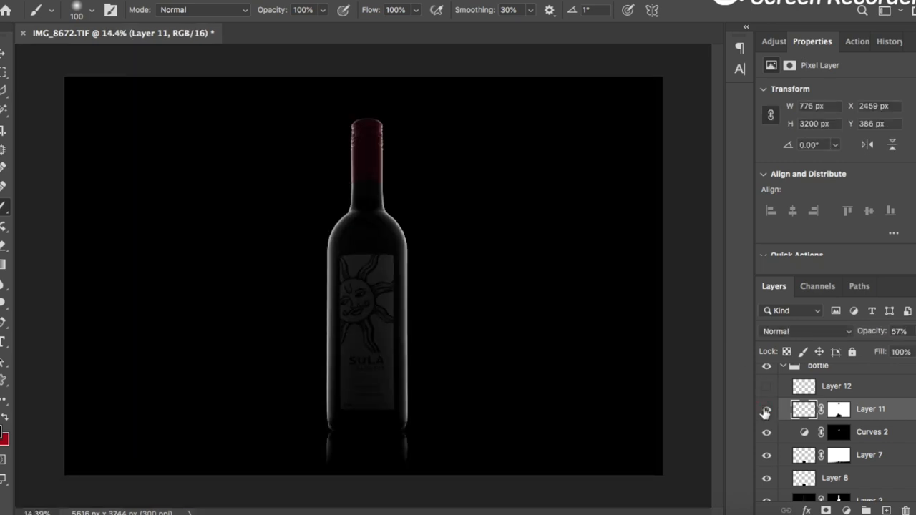
{"action": "left_click", "coordinate": [766, 386]}
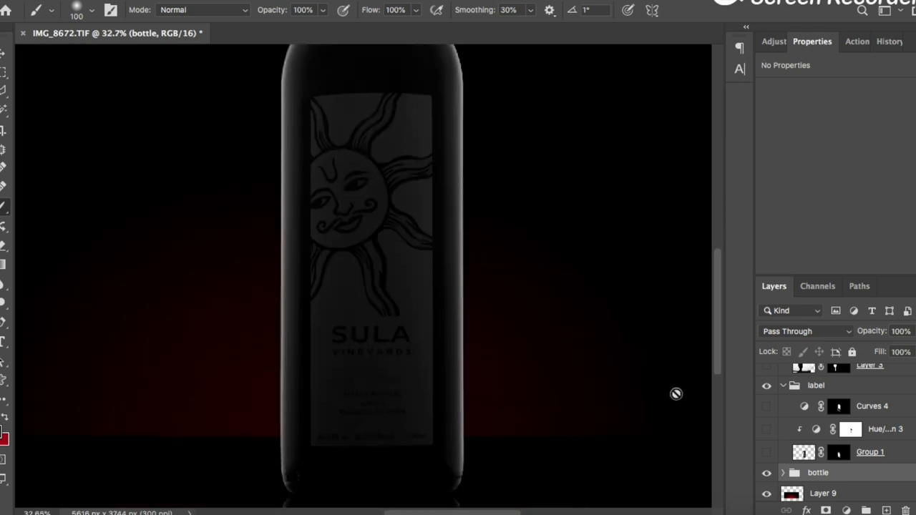
{"action": "mouse_move", "coordinate": [834, 386]}
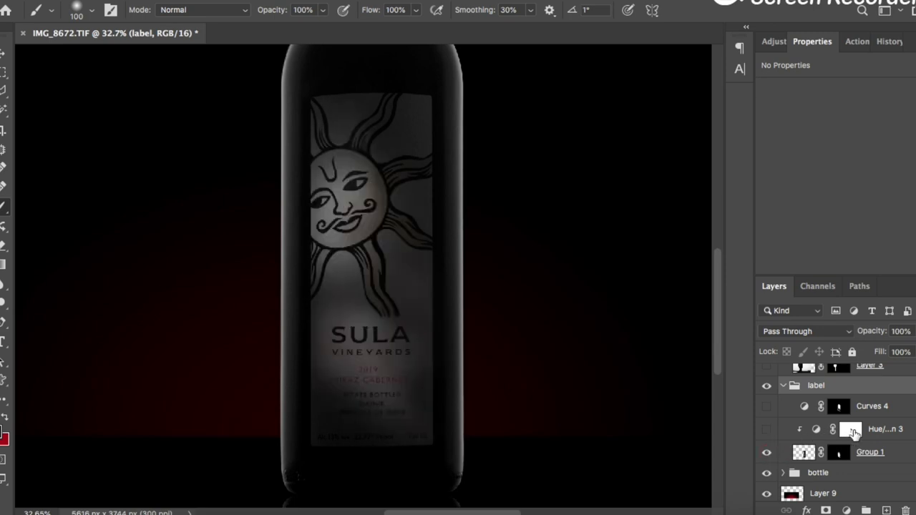
Enable the label's Group 1 red lettering plus Hue/Saturation 3 and Curves 4.
{"action": "left_click", "coordinate": [767, 429]}
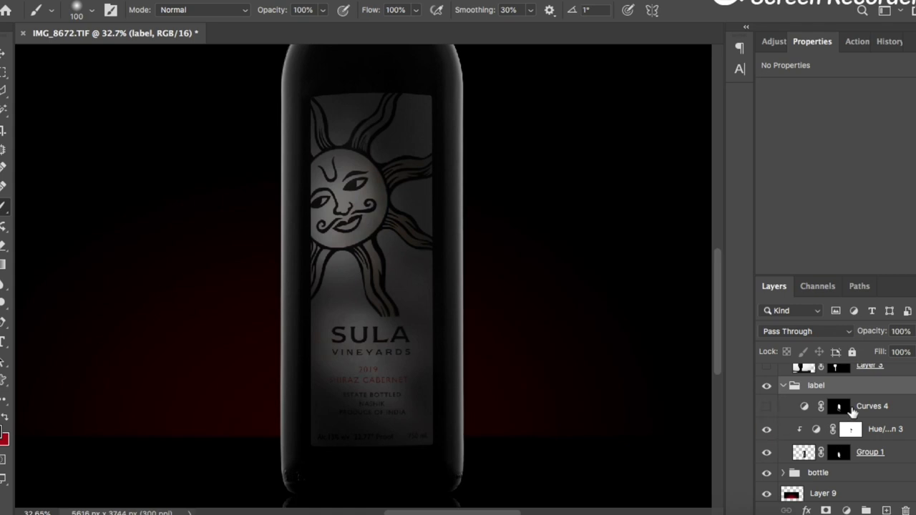
{"action": "left_click", "coordinate": [837, 406]}
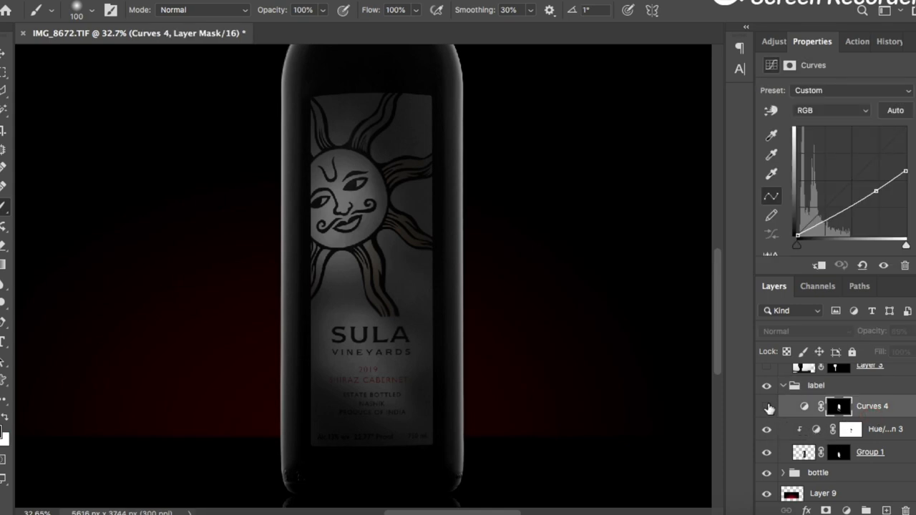
{"action": "left_click", "coordinate": [767, 406]}
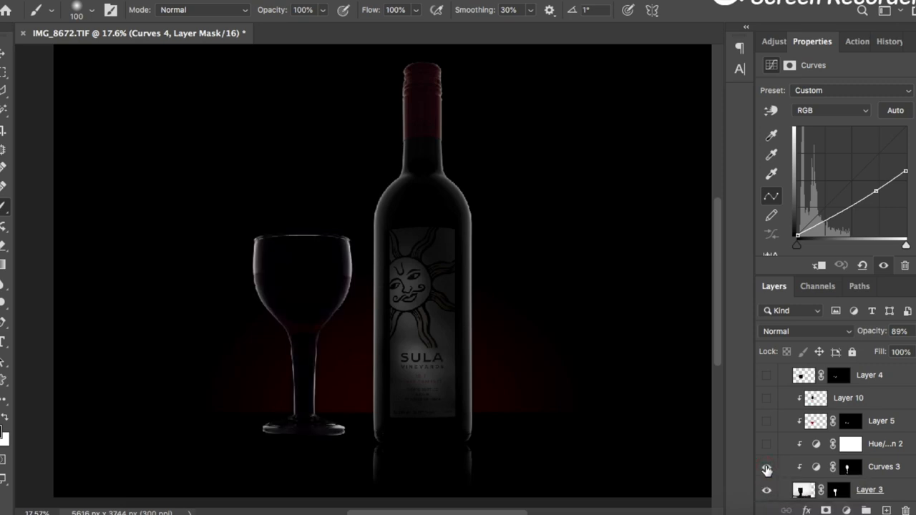
Enable the glass's Curves 3 and Hue/Saturation 2, then show Layer 5's red wine.
{"action": "left_click", "coordinate": [767, 467]}
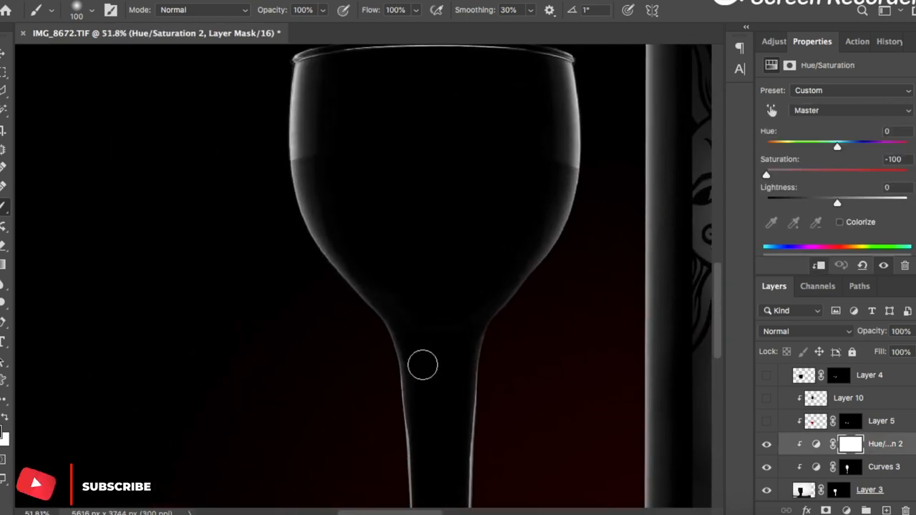
{"action": "left_click", "coordinate": [767, 444]}
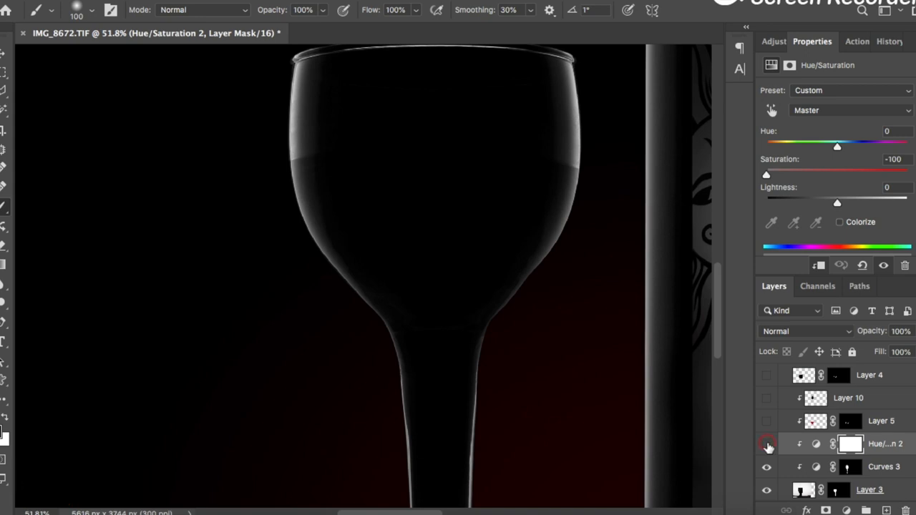
{"action": "left_click", "coordinate": [767, 444]}
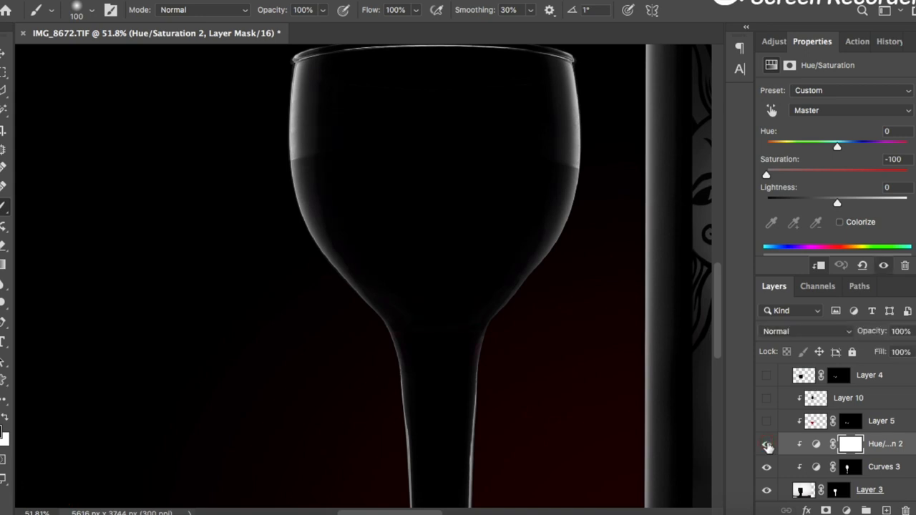
{"action": "left_click", "coordinate": [881, 421]}
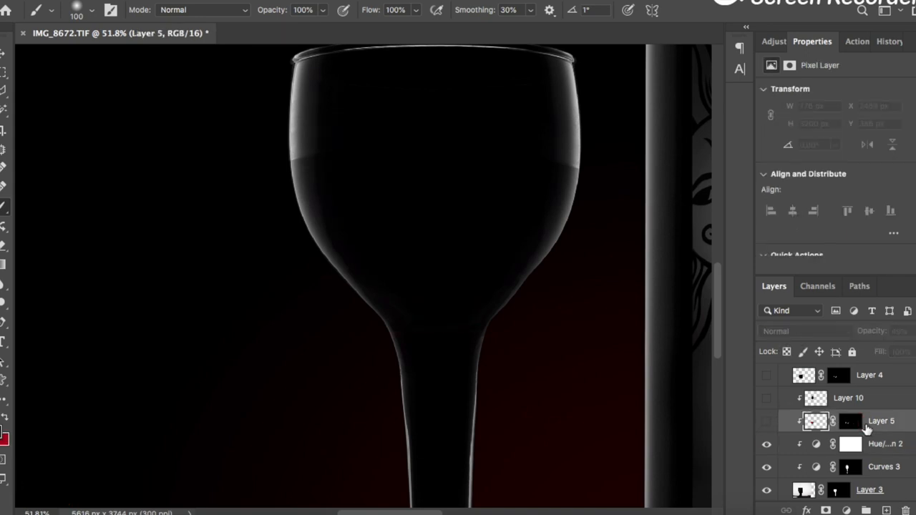
{"action": "left_click", "coordinate": [766, 421]}
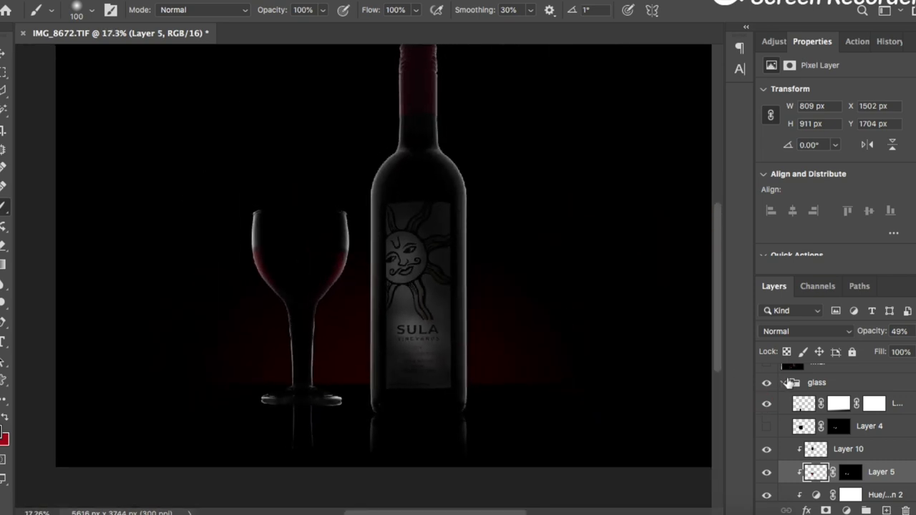
Turn on the last glass layer, collapse the glass group and select the final layer.
{"action": "left_click", "coordinate": [766, 404]}
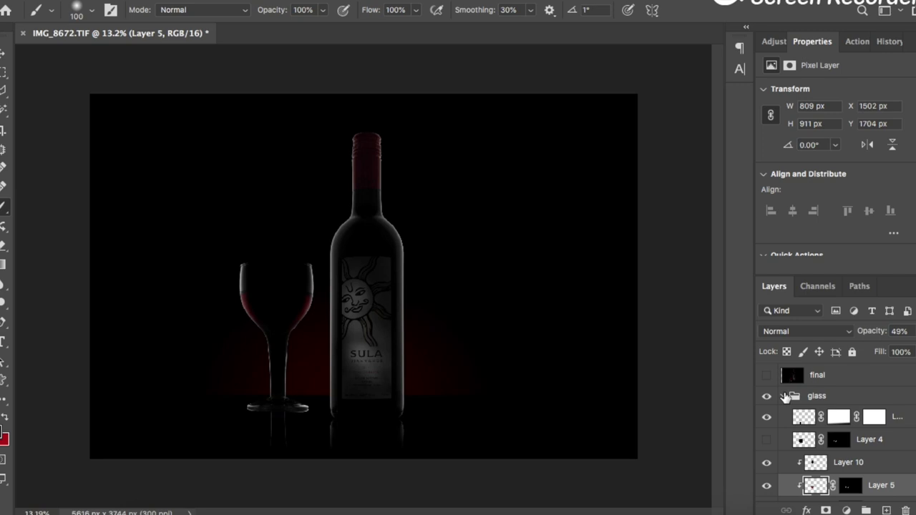
{"action": "left_click", "coordinate": [783, 396]}
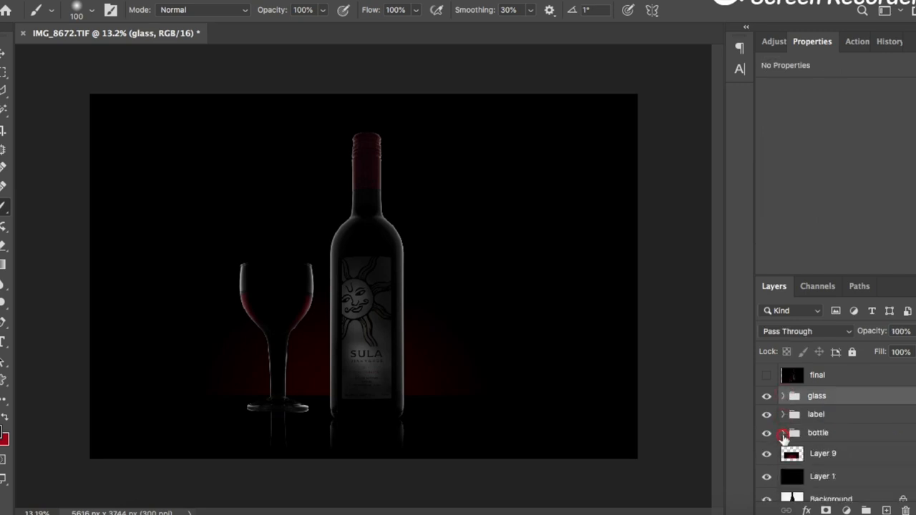
{"action": "left_click", "coordinate": [817, 375]}
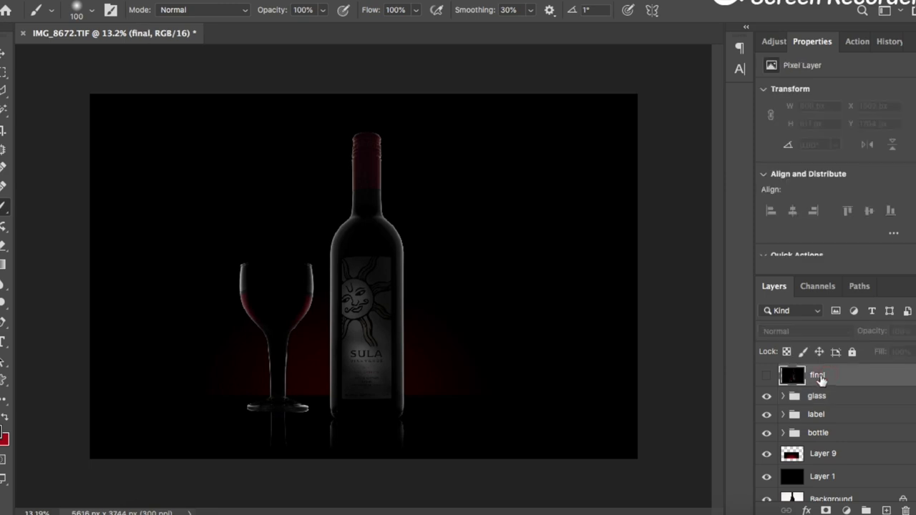